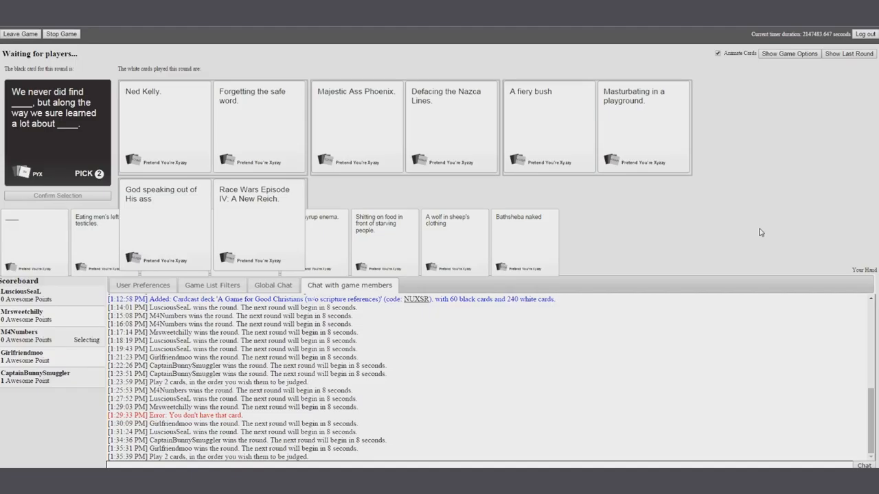
# - Follow two judged rounds as CaptainBunnySmuggler reaches 3 points and a new black card appears
pyautogui.click(258, 127)
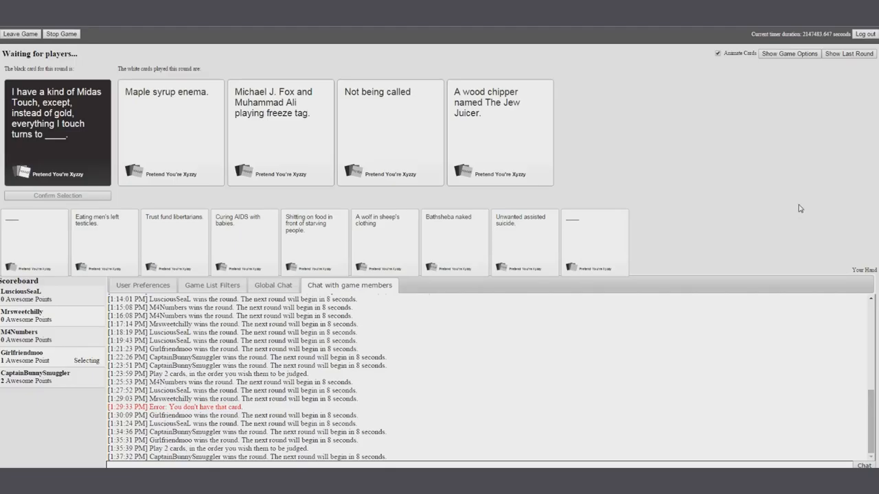
pyautogui.click(389, 131)
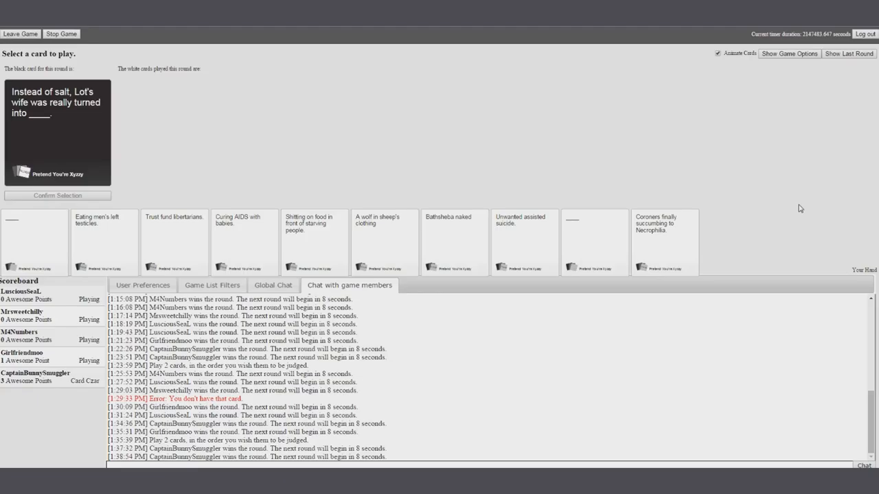
pyautogui.moveTo(823, 182)
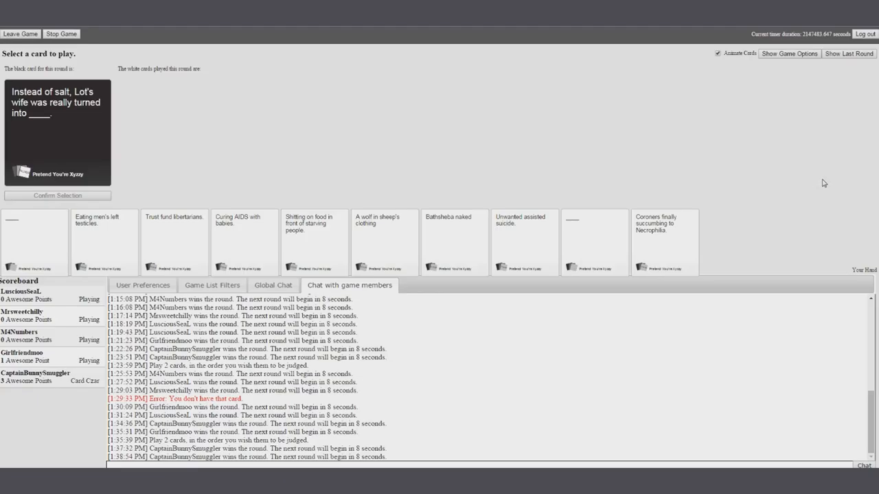
pyautogui.moveTo(764, 229)
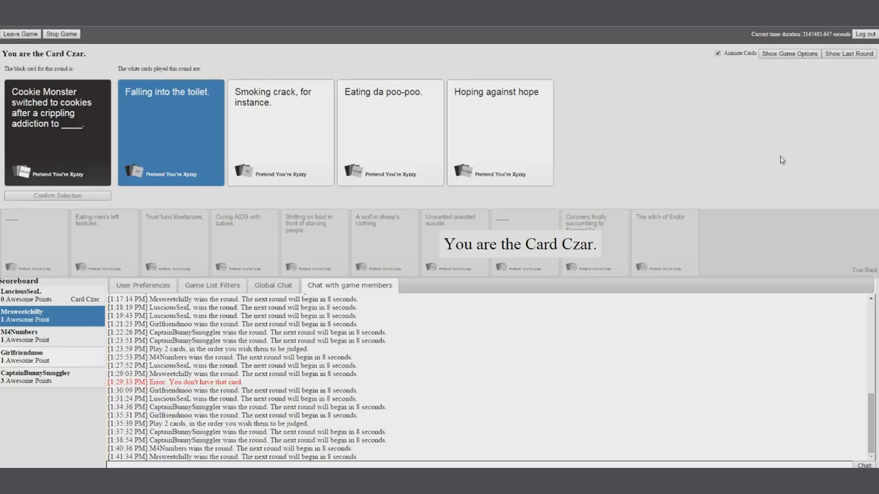
pyautogui.moveTo(814, 183)
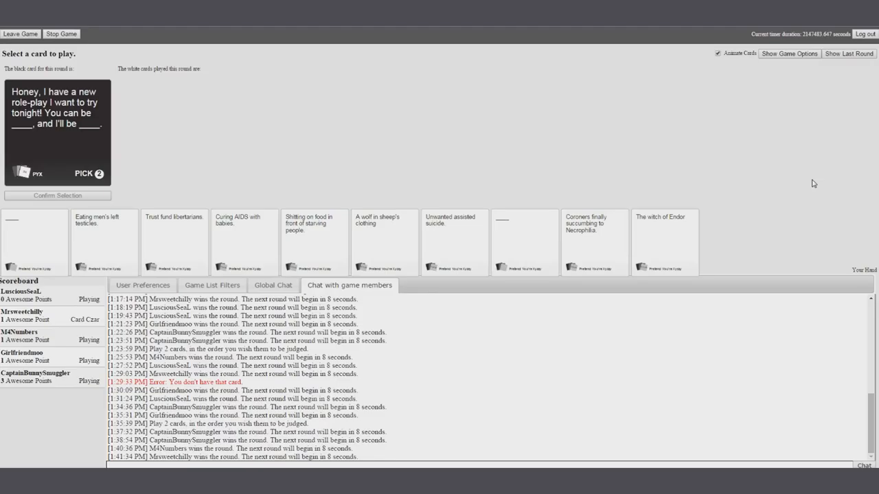
# - Sit through the two-pick role-play round as CaptainBunnySmuggler reaches 4 points
pyautogui.click(57, 132)
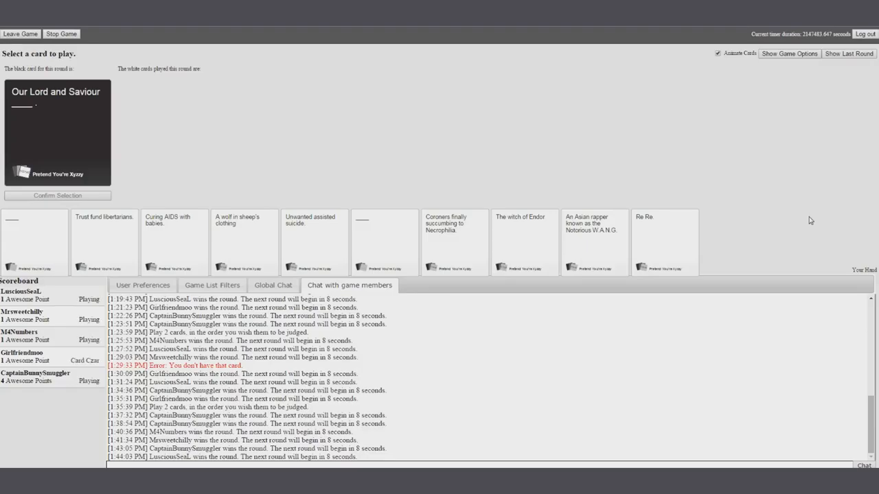
# - Play a blank white card filled in as 'Kanye.'
pyautogui.click(384, 242)
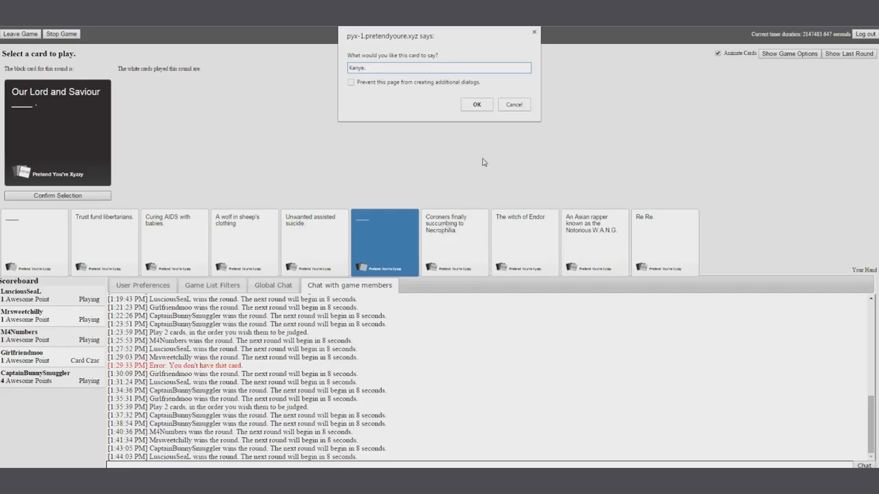
pyautogui.click(476, 105)
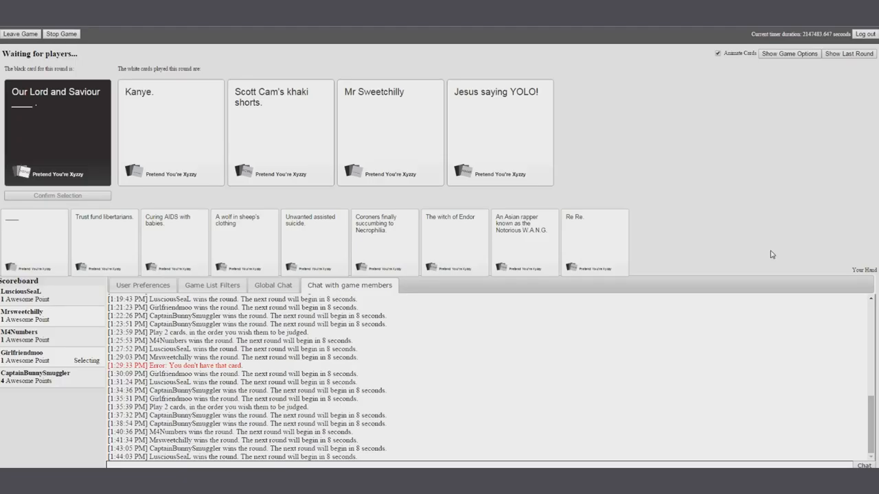
# - Award the doctors round to 'Low priced, trifling whores.'
pyautogui.click(390, 131)
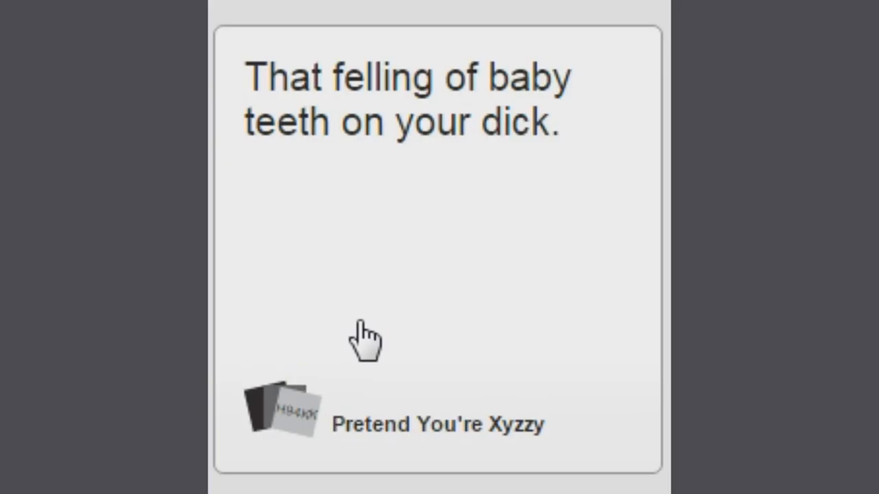
pyautogui.moveTo(395, 364)
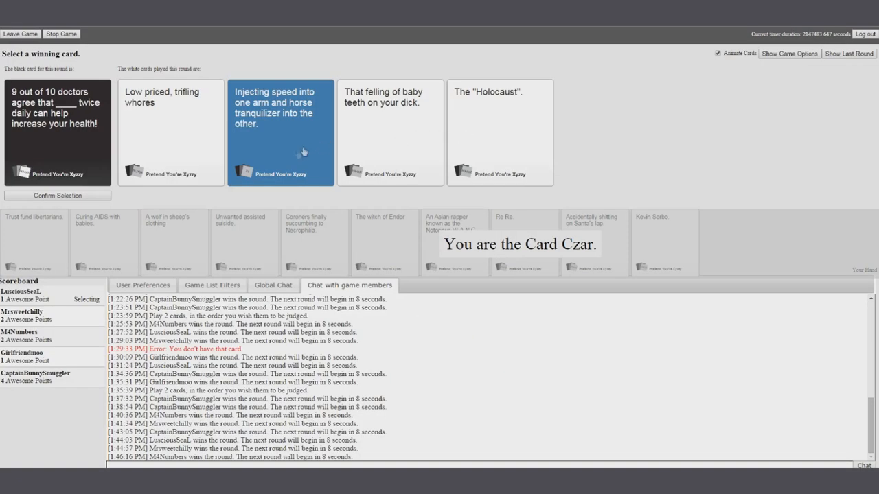
pyautogui.click(171, 132)
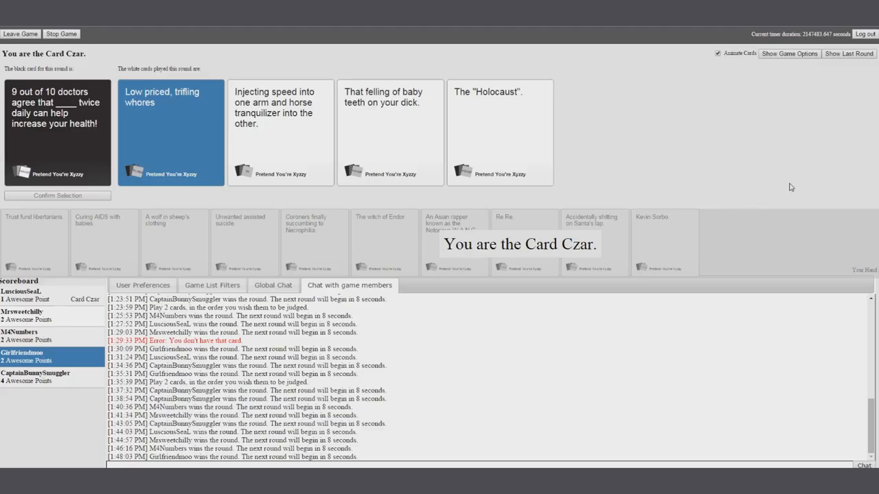
pyautogui.moveTo(787, 200)
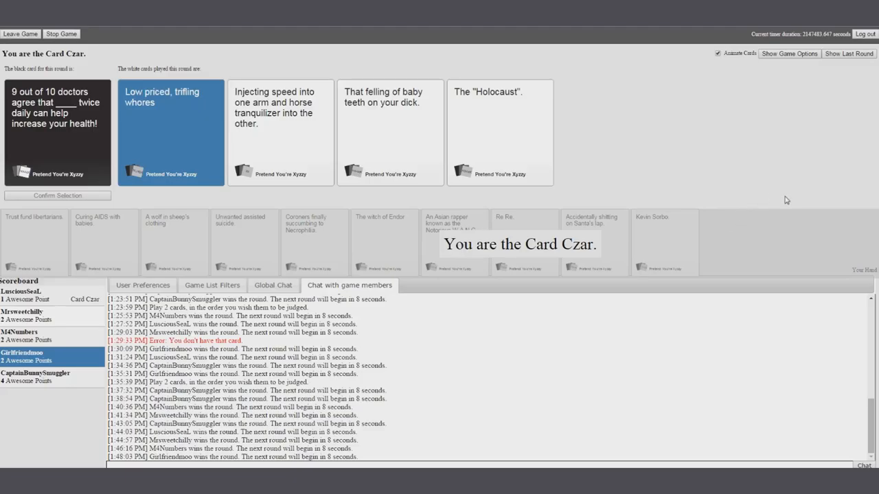
pyautogui.moveTo(813, 194)
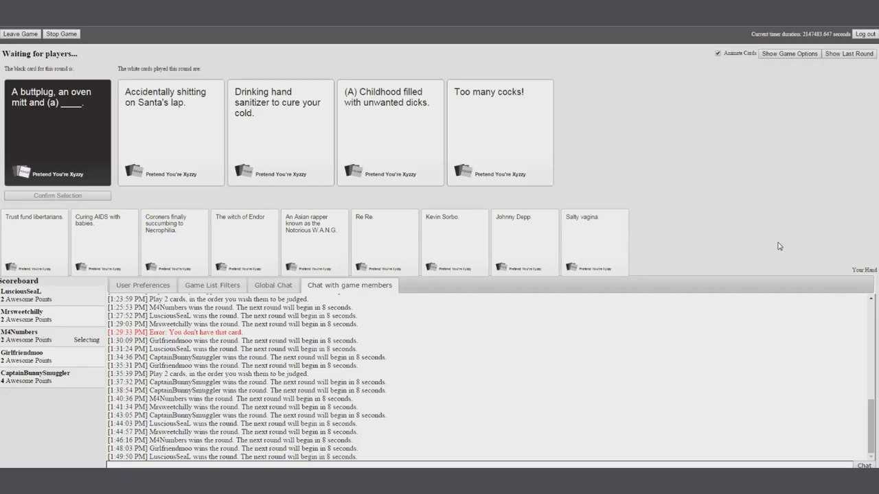
# - Wait through further rounds until four answers await the Czar's judging
pyautogui.click(390, 131)
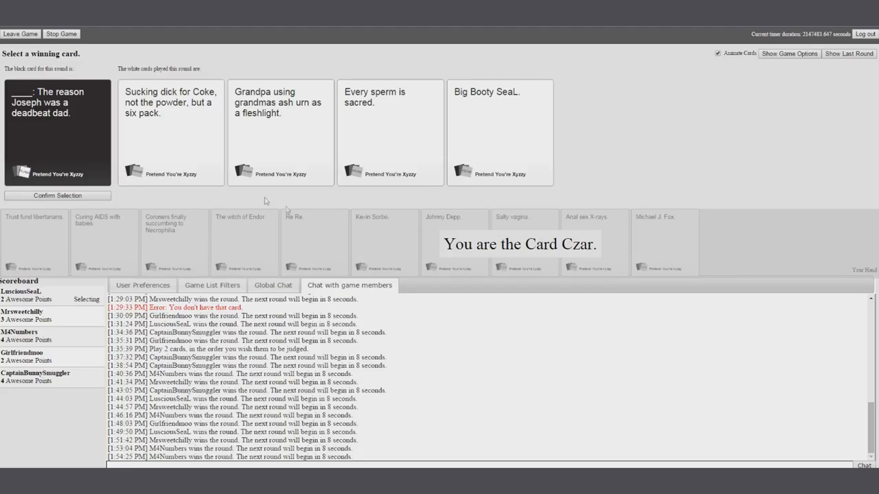
# - Select the Coke-and-six-pack answer as the deadbeat dad round's winner
pyautogui.click(171, 130)
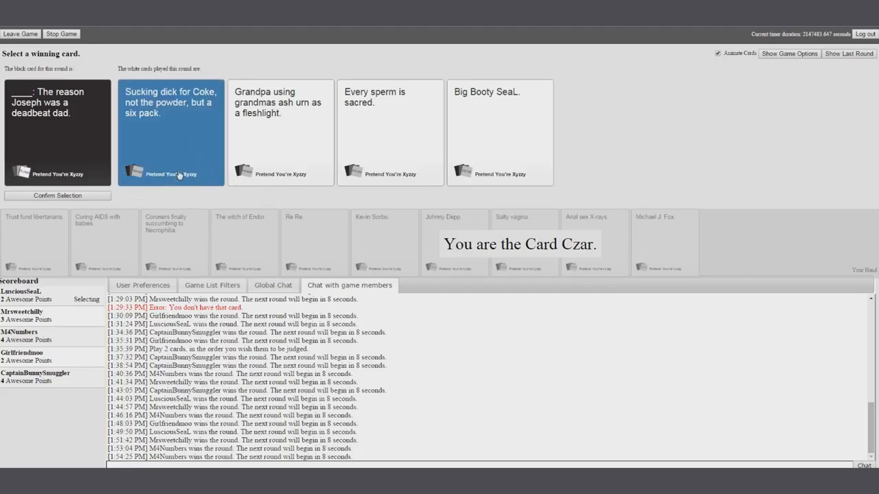
pyautogui.moveTo(189, 166)
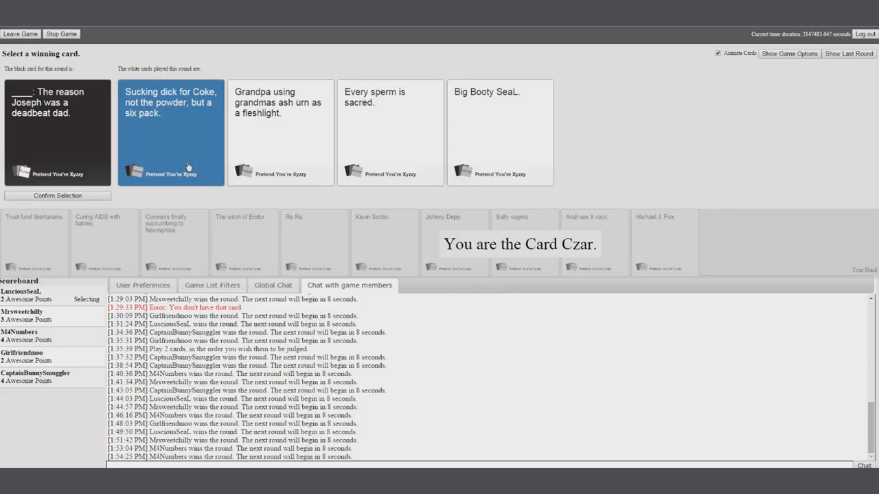
pyautogui.moveTo(181, 166)
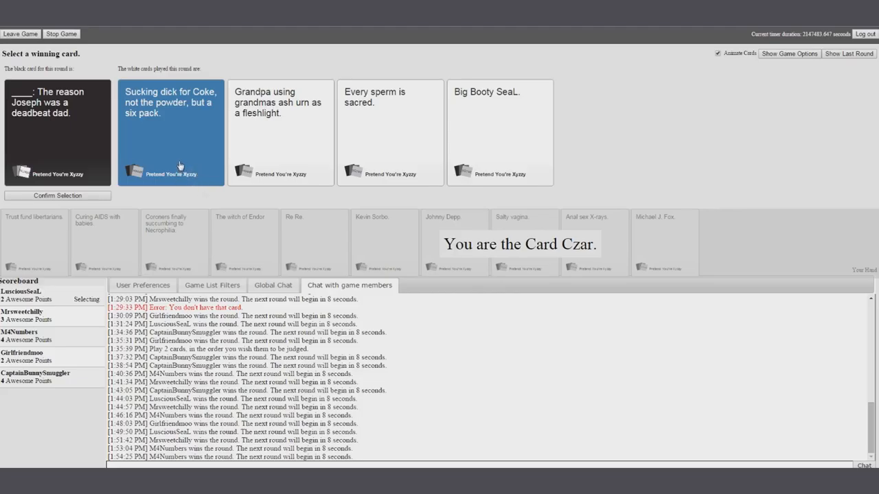
pyautogui.moveTo(387, 147)
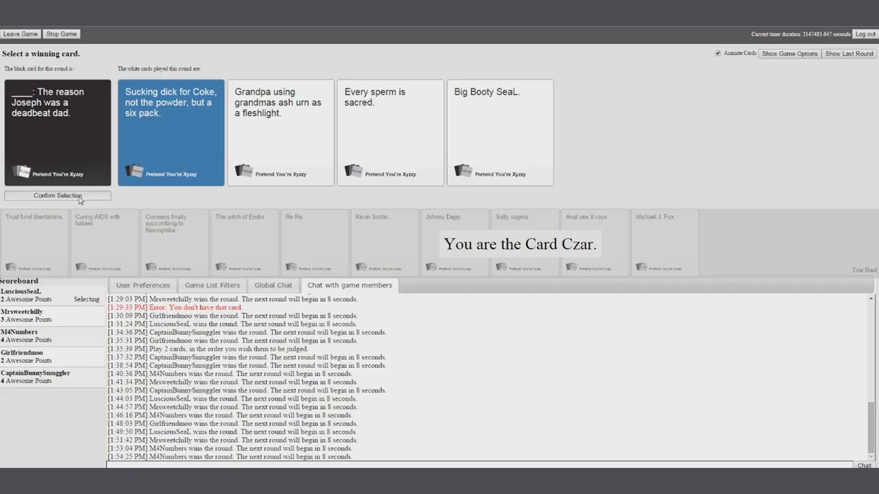
# - Confirm the Joseph round winner and play a hand card into the hacker round
pyautogui.click(58, 196)
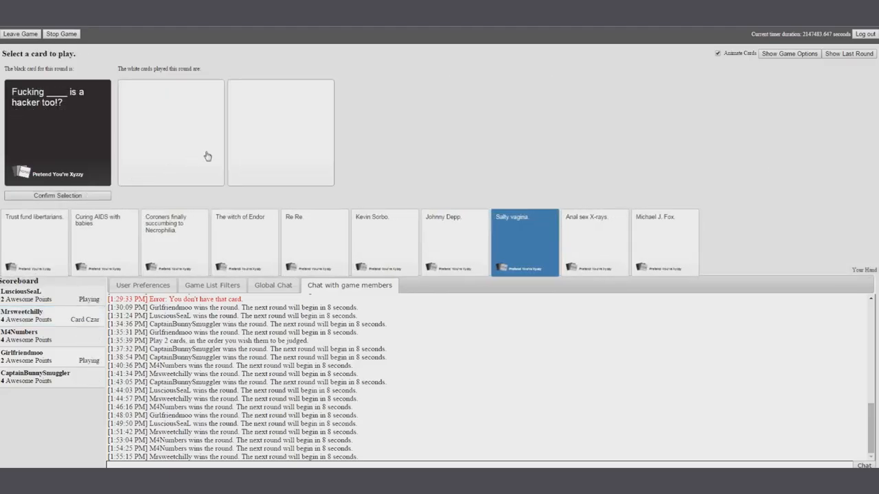
pyautogui.click(524, 241)
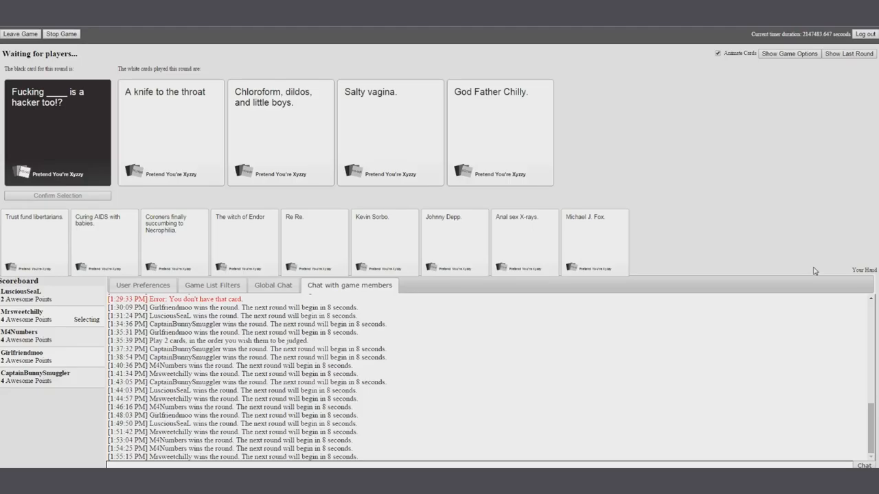
pyautogui.click(500, 132)
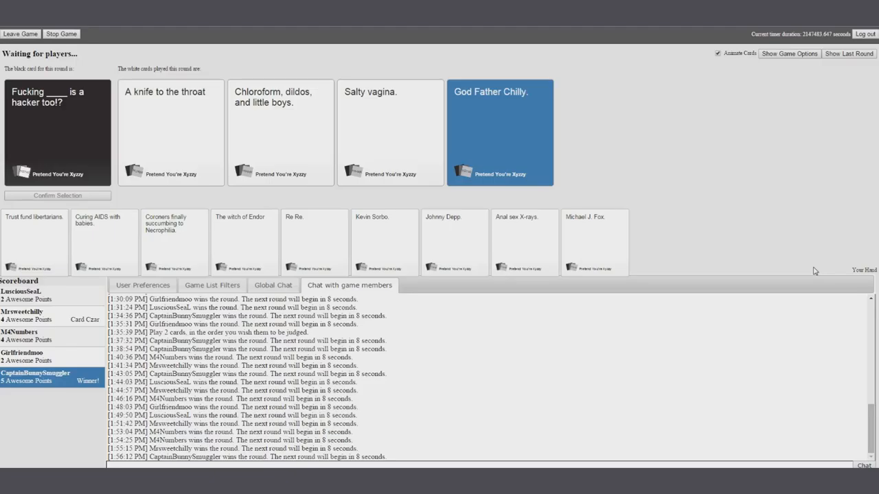
# - In Game Options, replace The Fourth Expansion card set with The Sixth Expansion
pyautogui.click(789, 53)
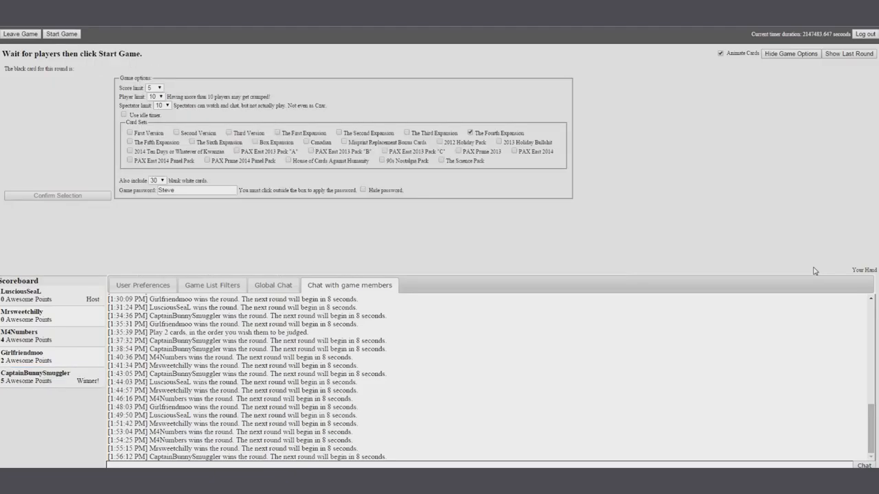
pyautogui.moveTo(486, 142)
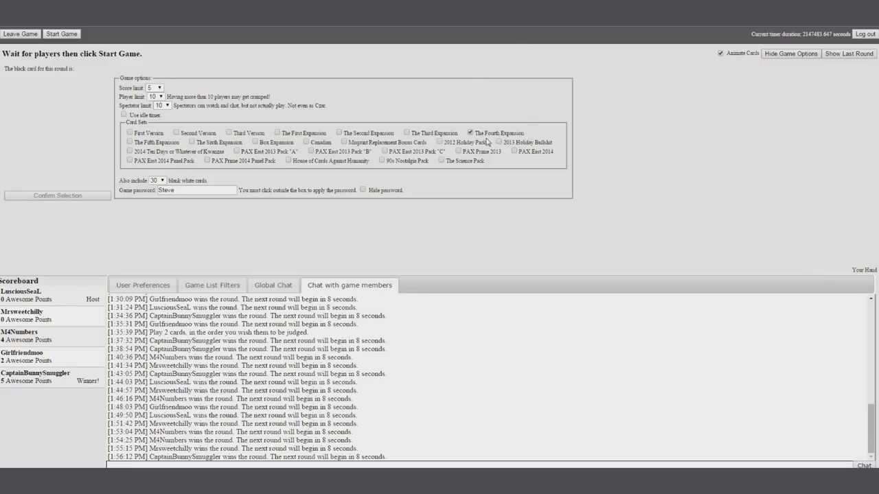
pyautogui.click(470, 132)
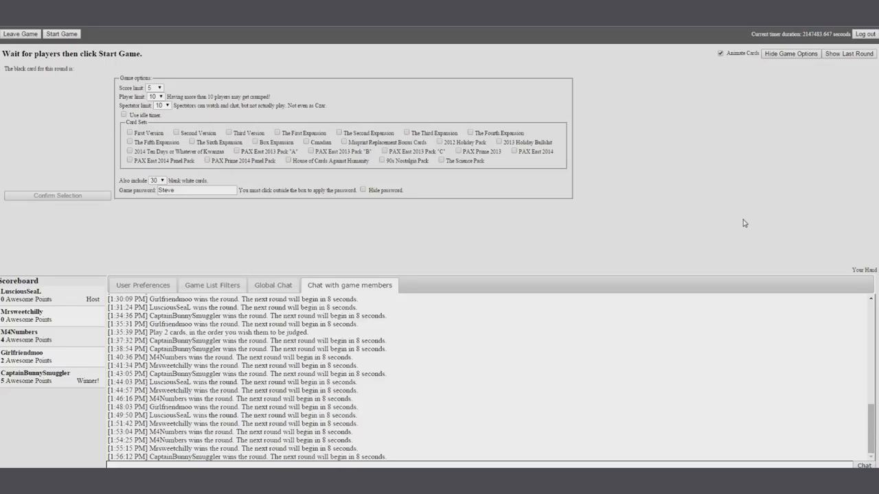
pyautogui.moveTo(684, 212)
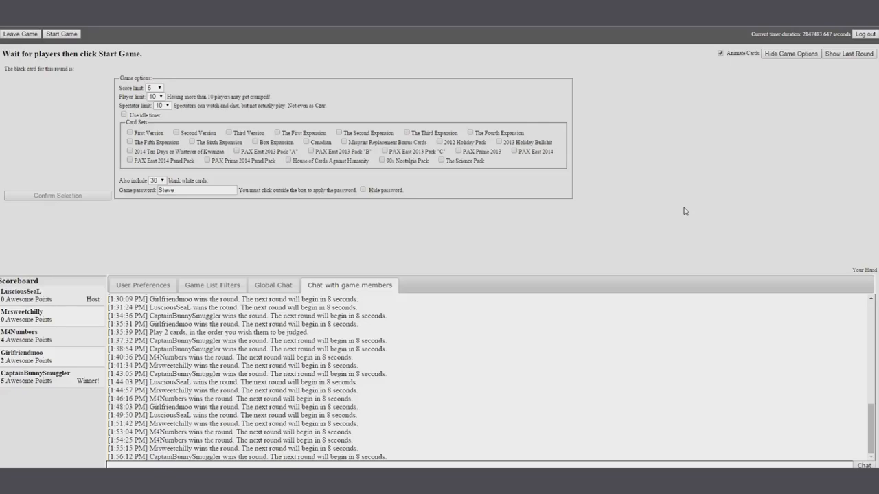
pyautogui.moveTo(643, 188)
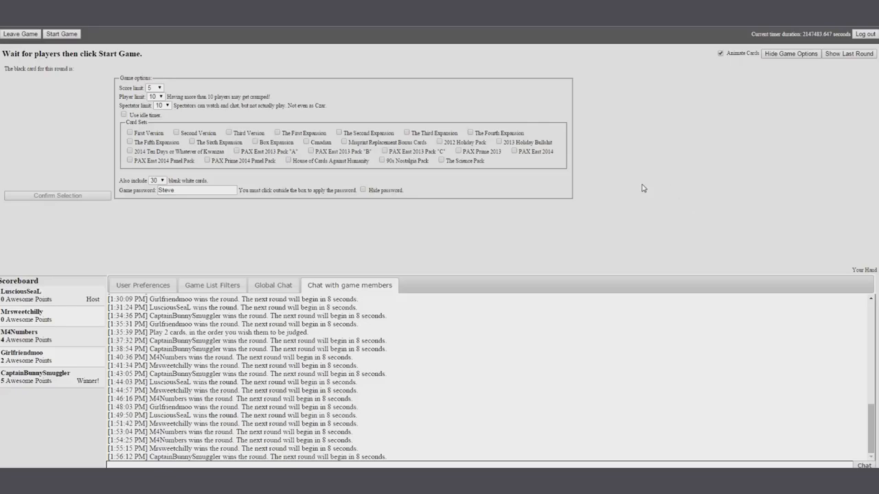
pyautogui.click(192, 142)
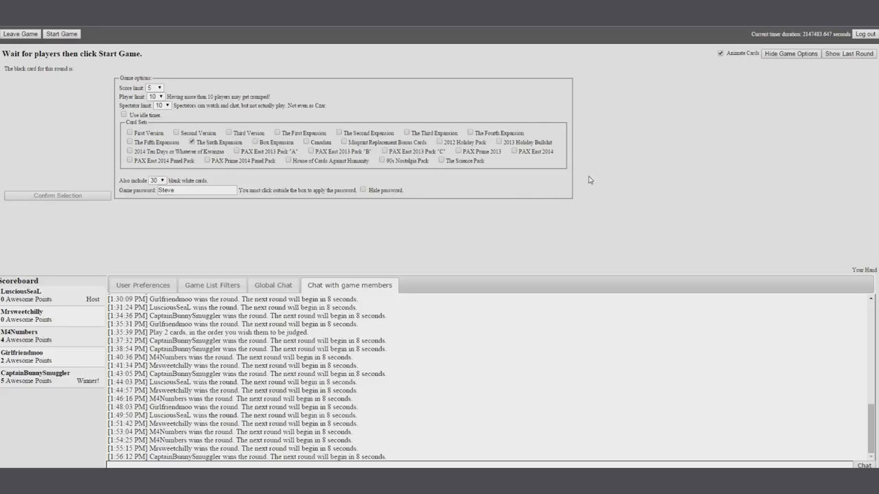
pyautogui.moveTo(766, 200)
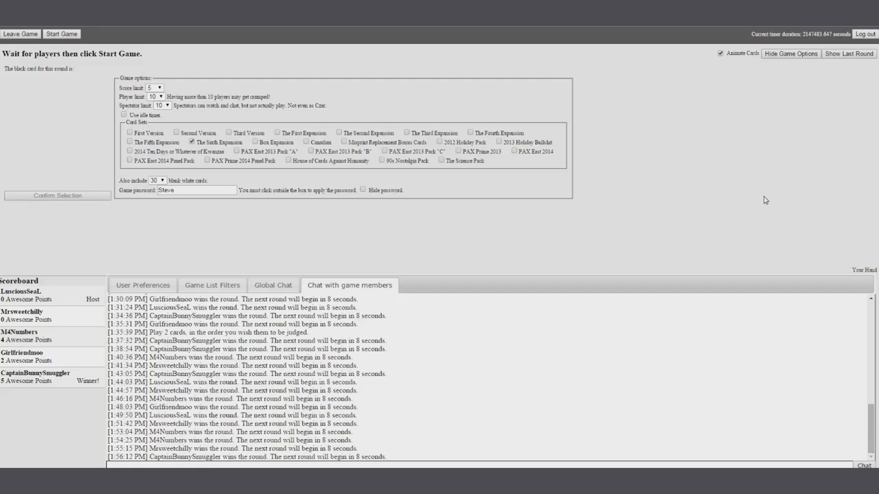